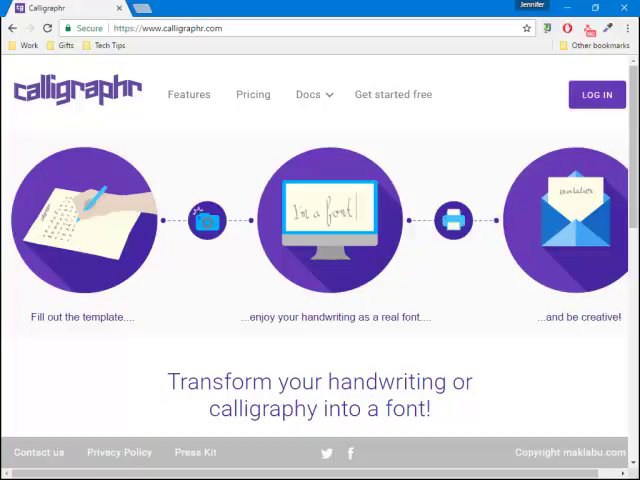
mouse_move(388, 224)
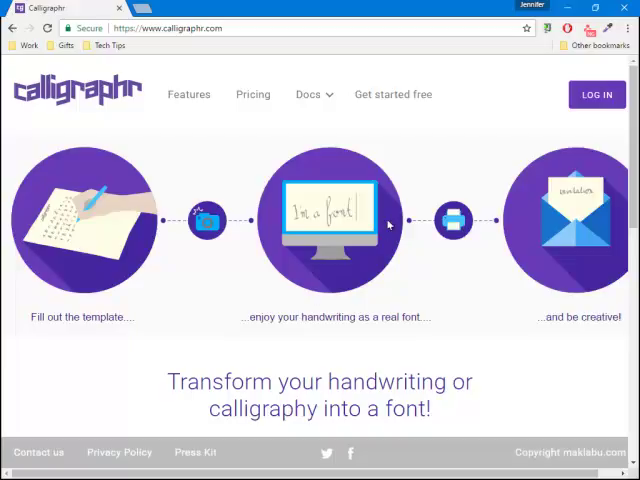
- View the Pricing page comparing the Free and Pro plans
click(252, 94)
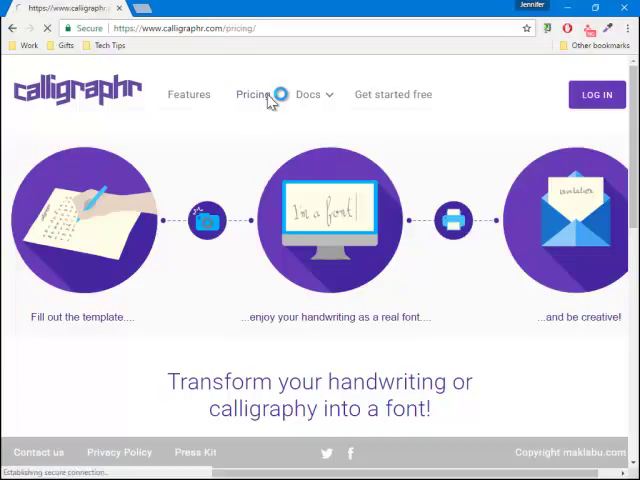
click(252, 94)
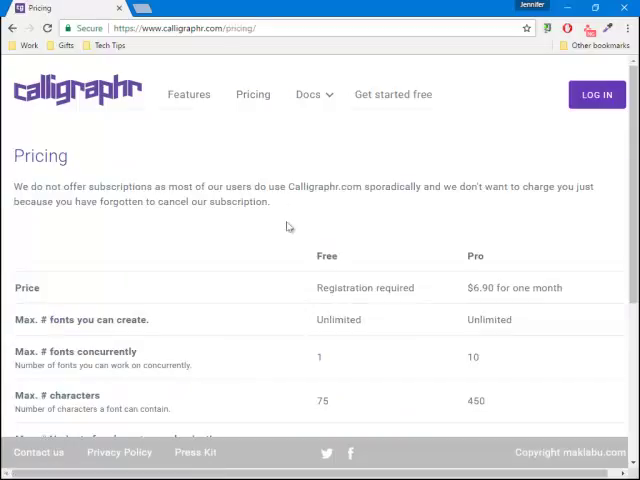
mouse_move(296, 260)
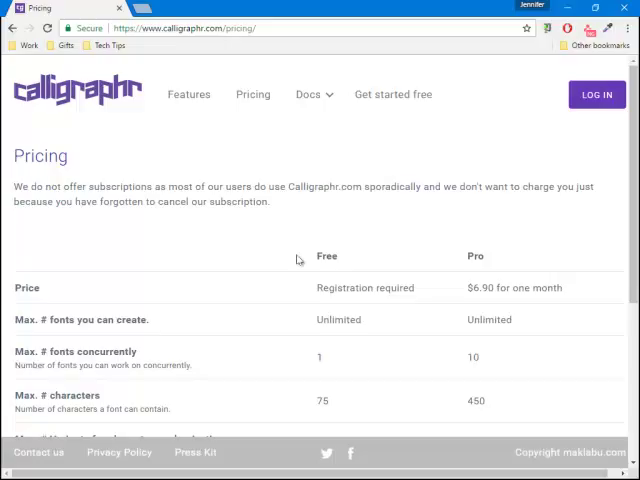
mouse_move(388, 102)
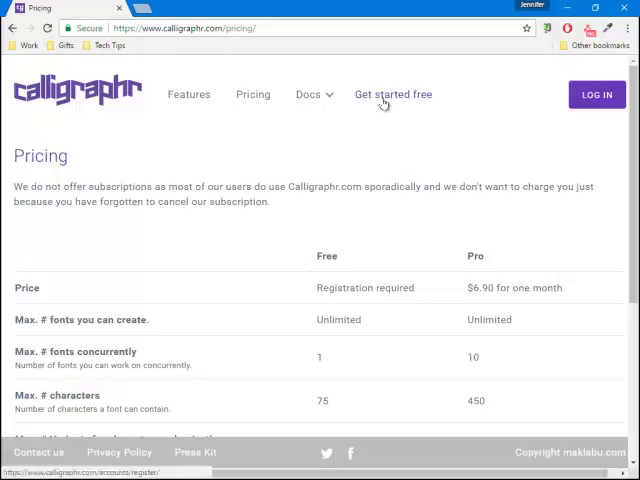
- Start a free account and try submitting the empty registration form
click(392, 94)
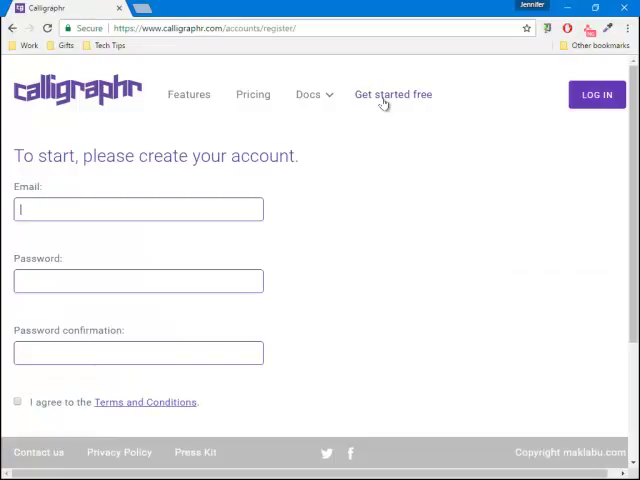
mouse_move(300, 224)
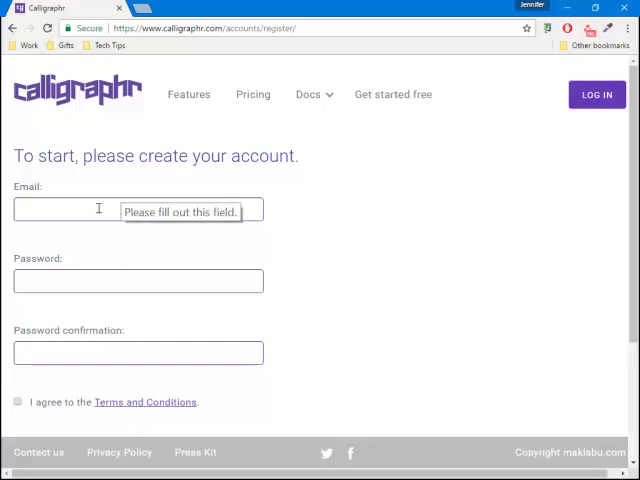
scroll(down, 3)
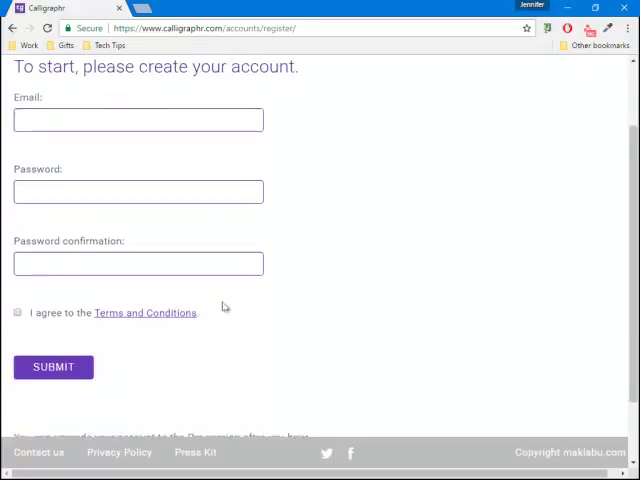
scroll(down, 3)
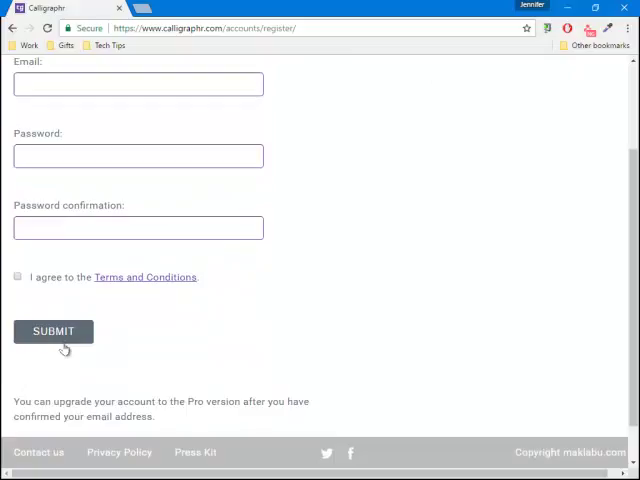
click(140, 84)
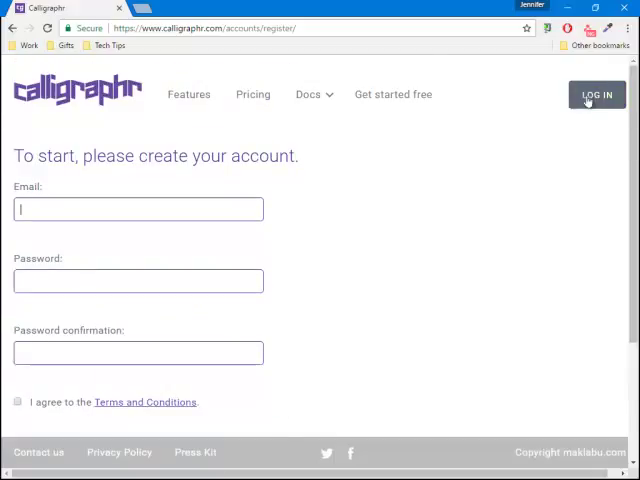
mouse_move(610, 100)
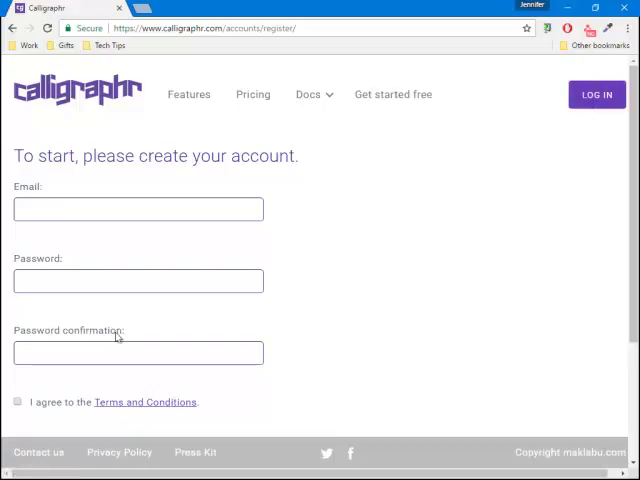
mouse_move(604, 94)
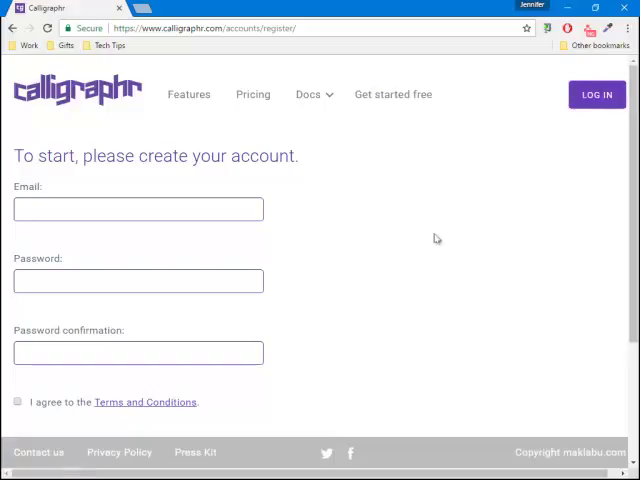
- Leave registration and go to the login page for an existing account
click(138, 208)
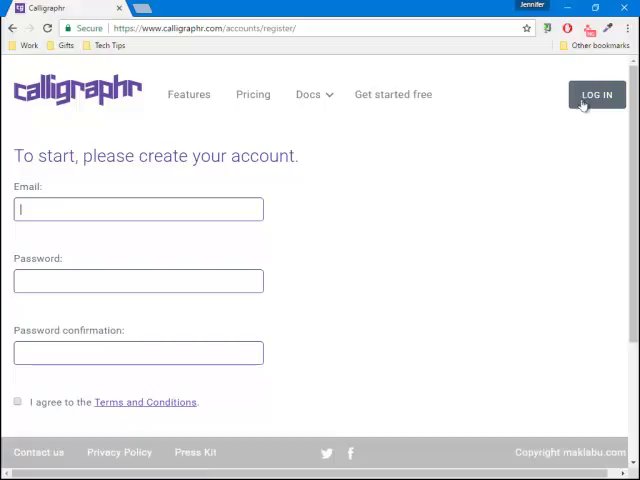
click(604, 94)
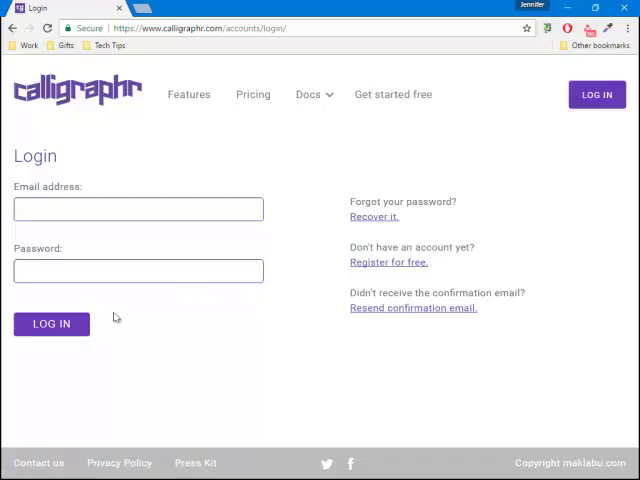
- Enter the account email and password and sign in to the app home page
click(138, 208)
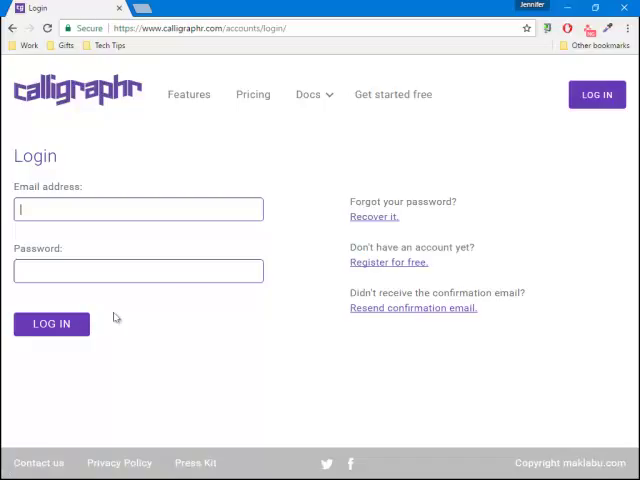
click(52, 324)
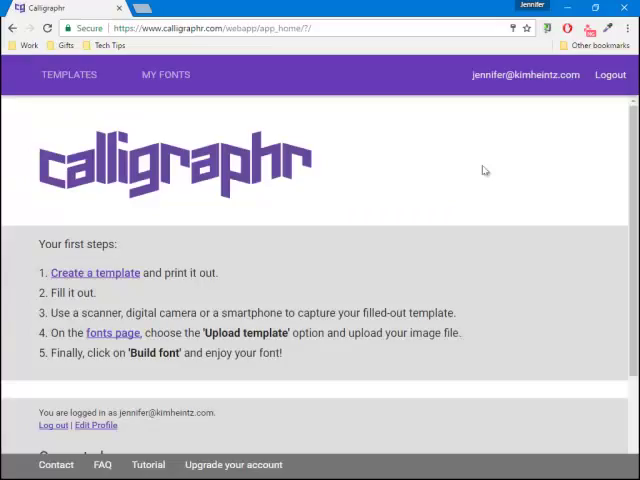
mouse_move(32, 332)
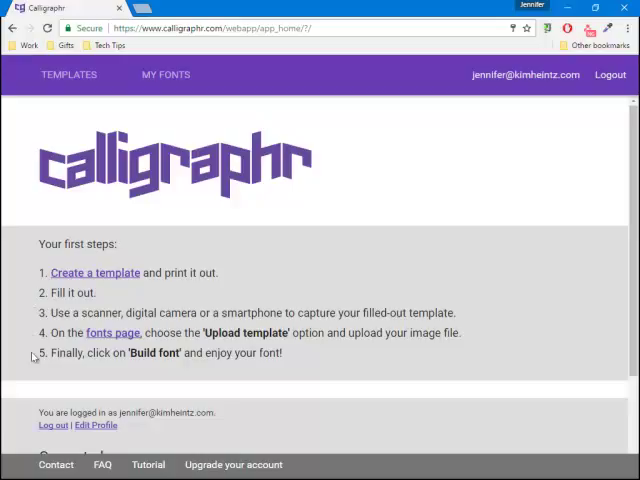
mouse_move(32, 288)
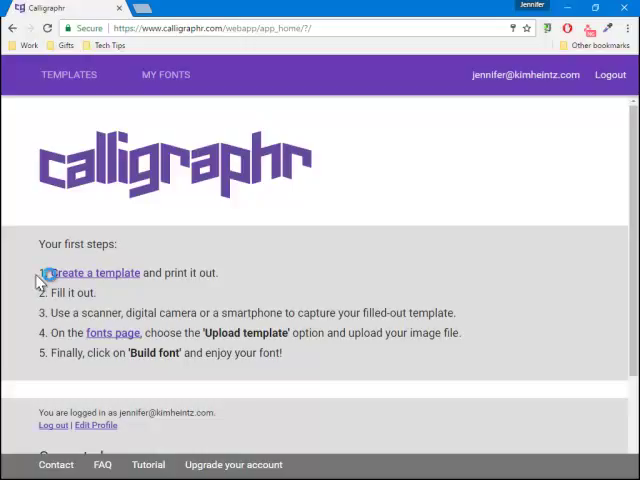
mouse_move(40, 286)
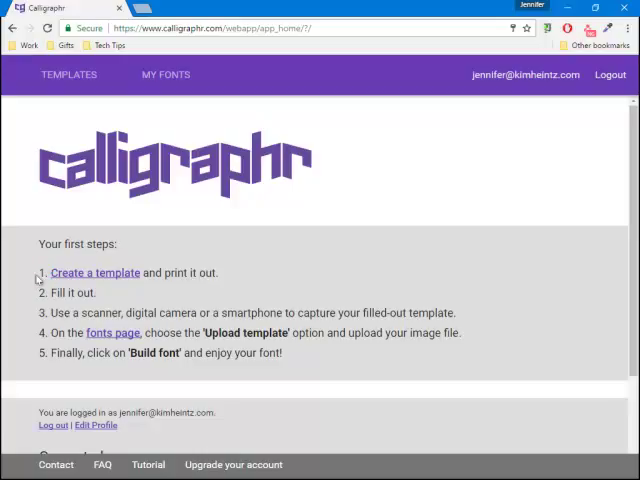
mouse_move(100, 272)
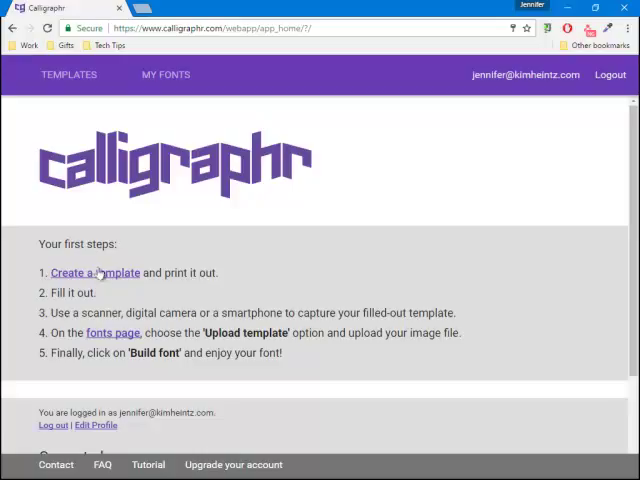
mouse_move(98, 272)
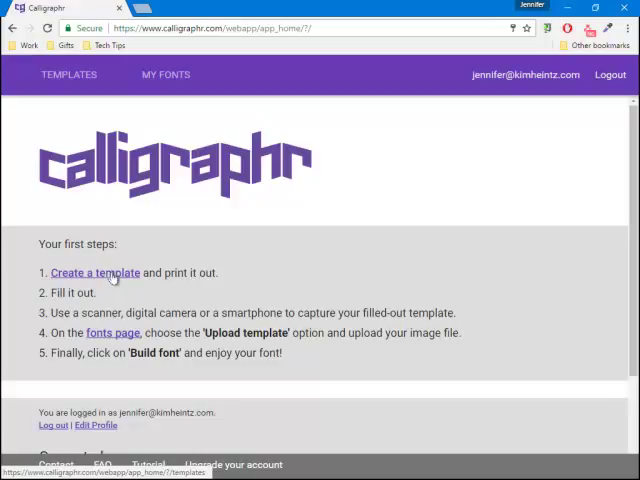
- Create a new template and add the Minimal English character set to it
click(94, 272)
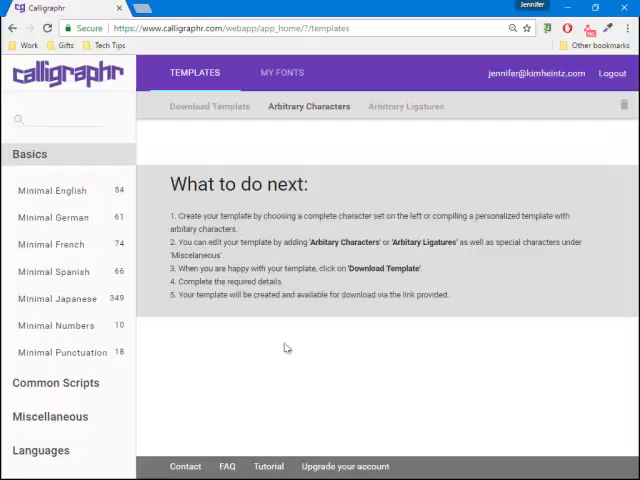
mouse_move(220, 308)
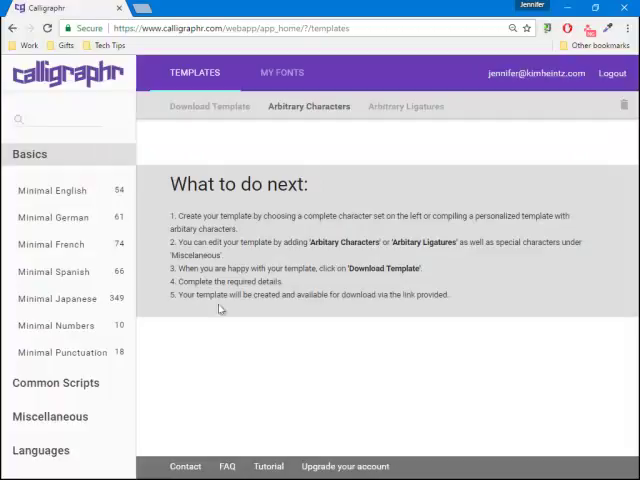
mouse_move(152, 286)
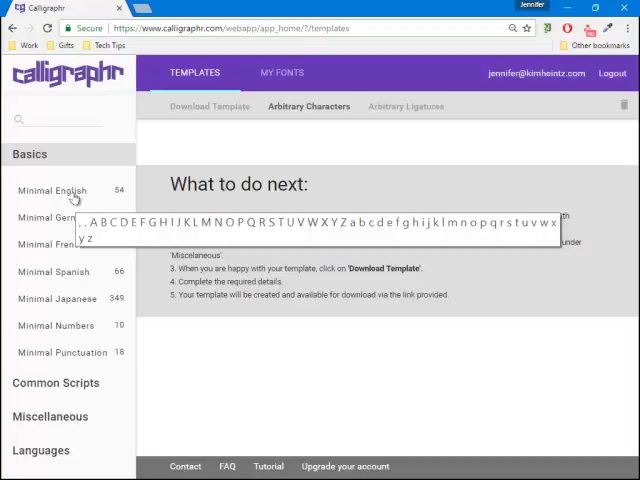
click(52, 190)
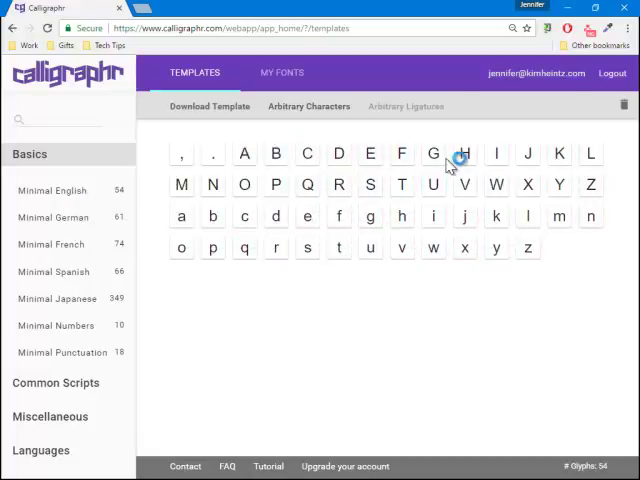
mouse_move(180, 184)
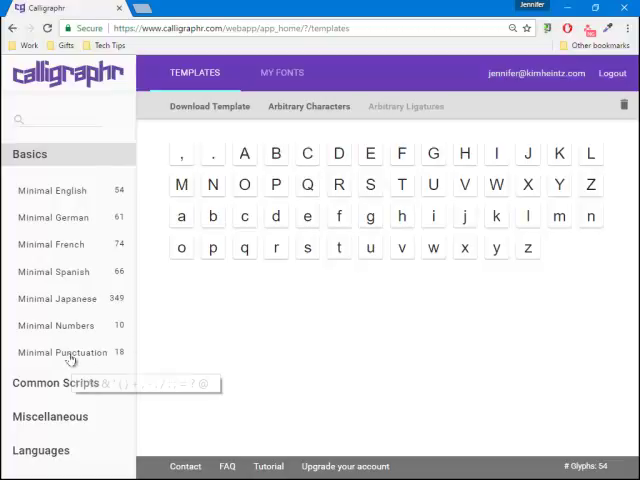
- Add Minimal Punctuation, then delete the percent sign and other unwanted punctuation glyphs
click(62, 352)
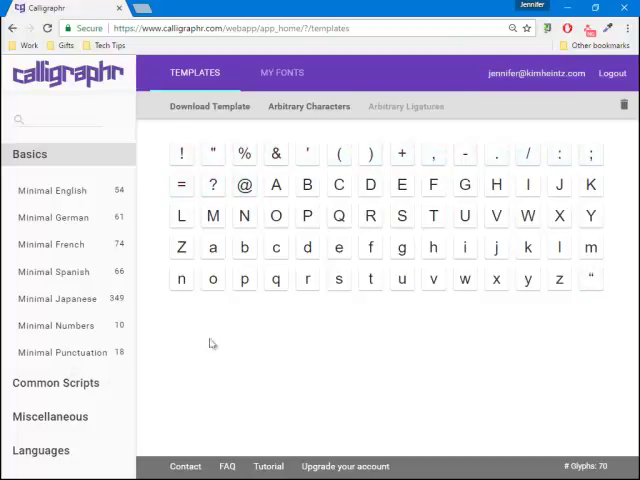
mouse_move(360, 318)
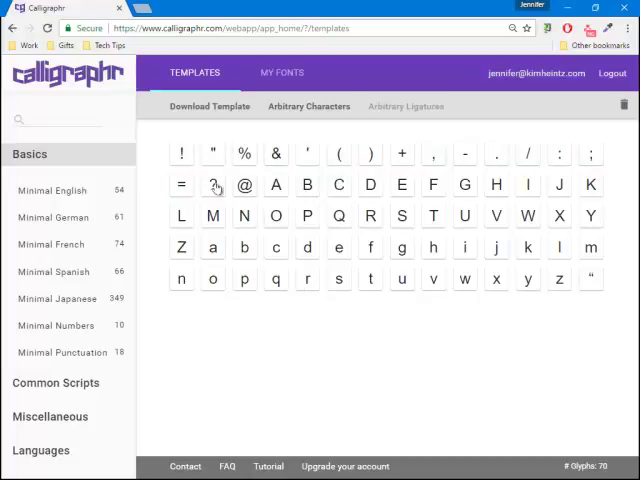
mouse_move(244, 160)
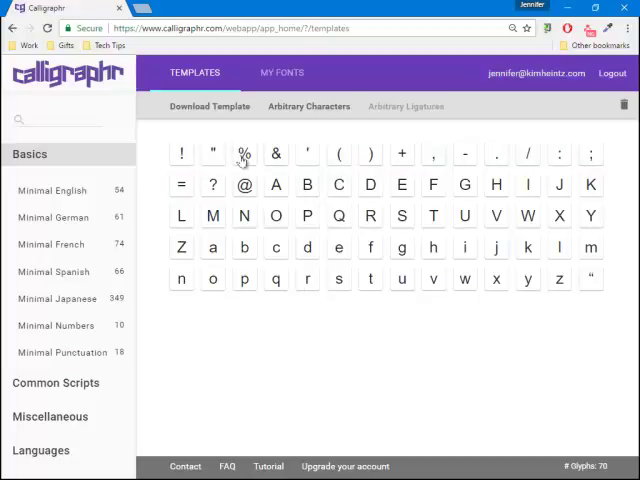
click(244, 152)
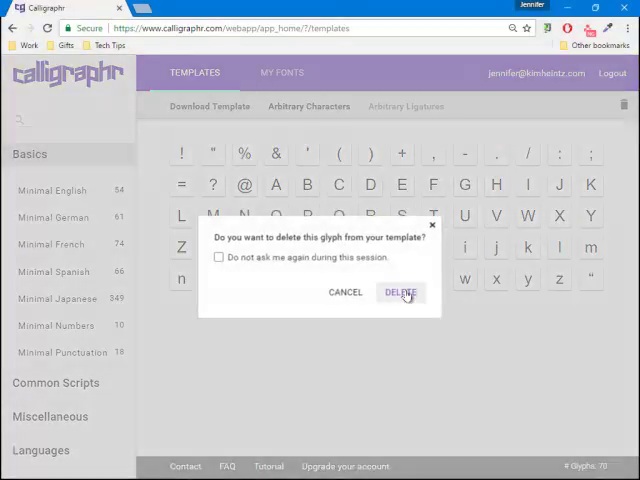
click(400, 292)
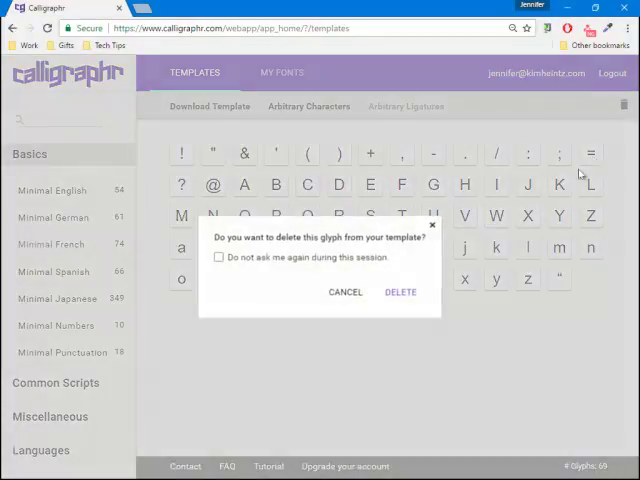
click(400, 292)
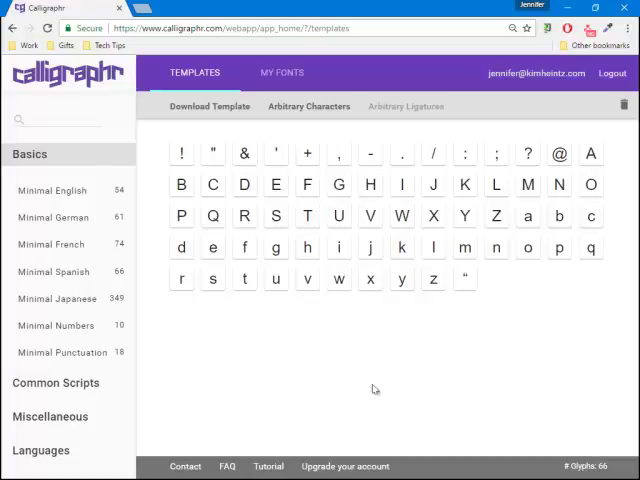
mouse_move(38, 392)
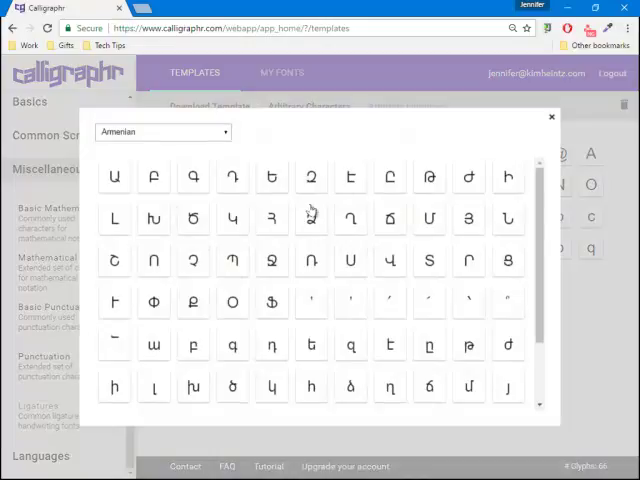
click(162, 132)
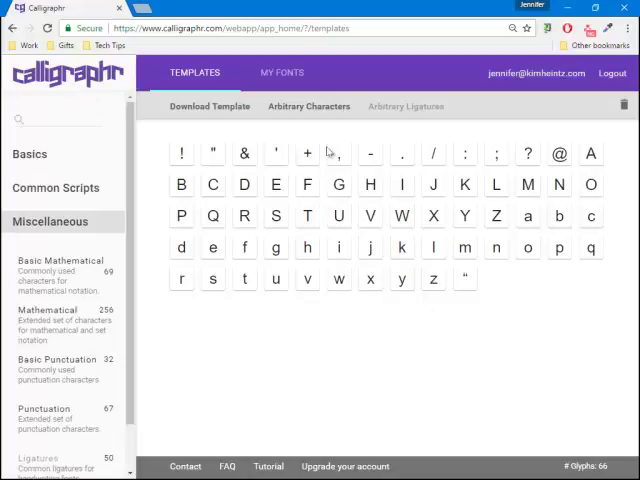
mouse_move(300, 280)
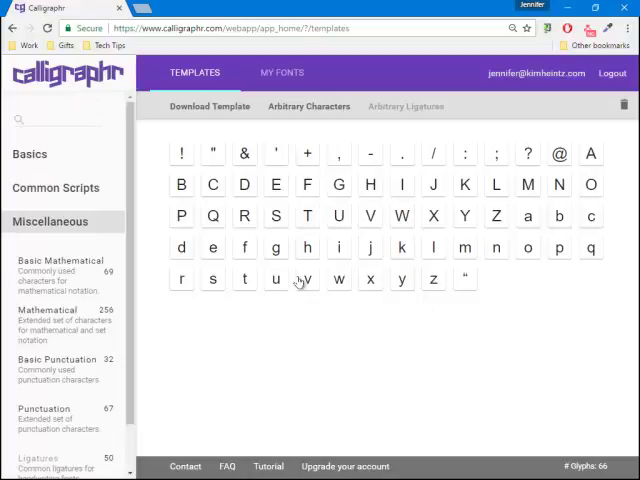
mouse_move(204, 120)
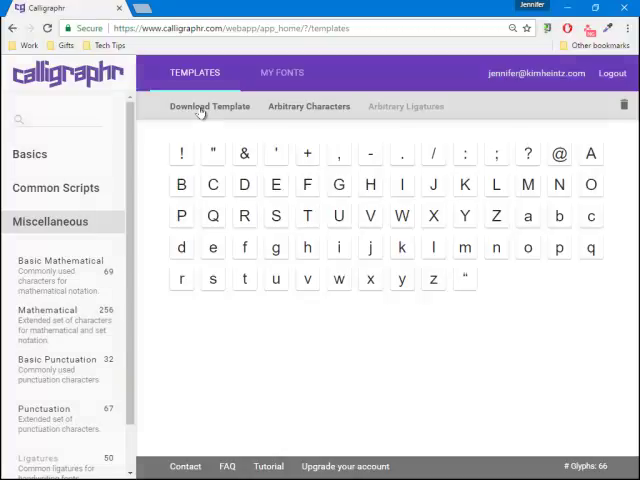
- Generate the template as a PDF with helplines and view Calligraphr-Template.pdf in the browser
click(210, 106)
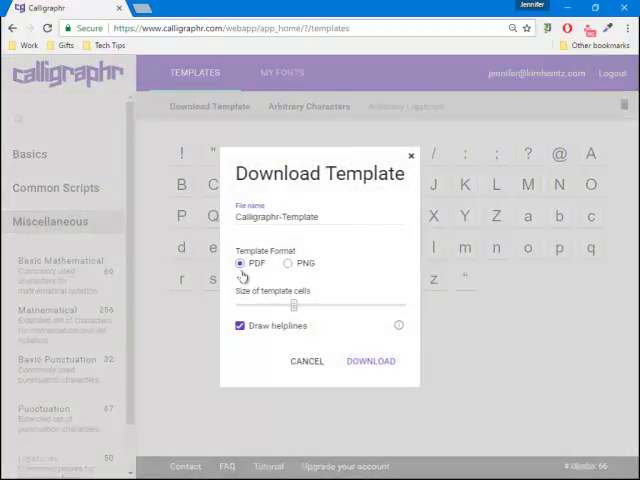
click(240, 262)
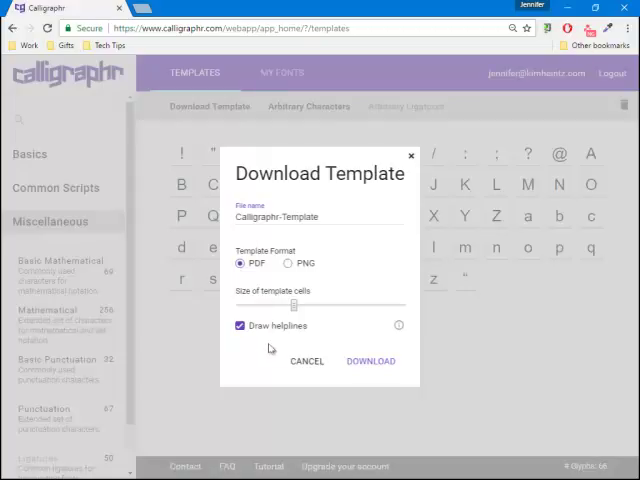
click(370, 360)
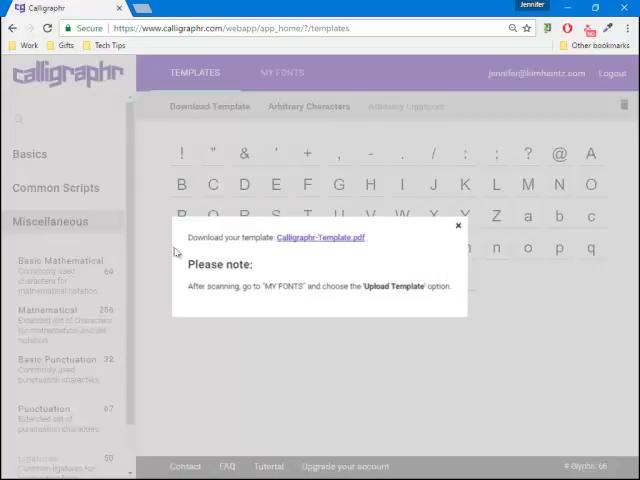
mouse_move(286, 260)
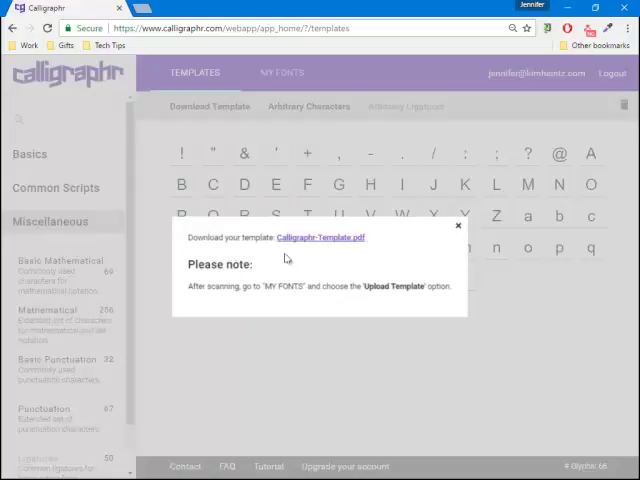
mouse_move(180, 308)
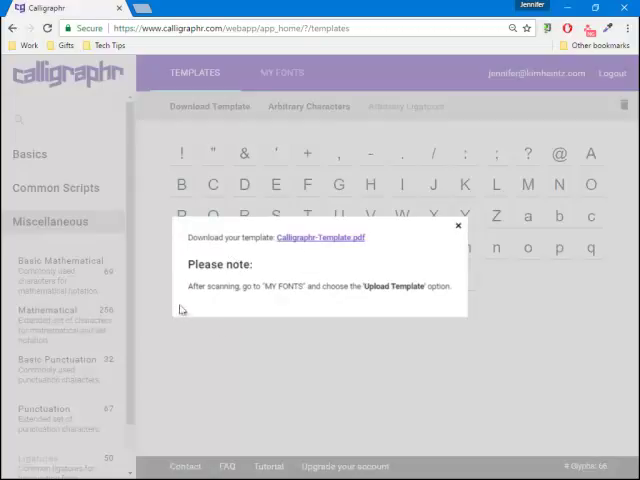
mouse_move(204, 304)
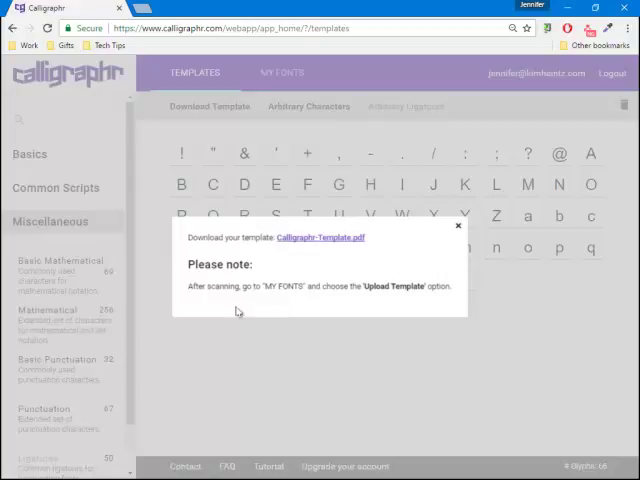
mouse_move(400, 304)
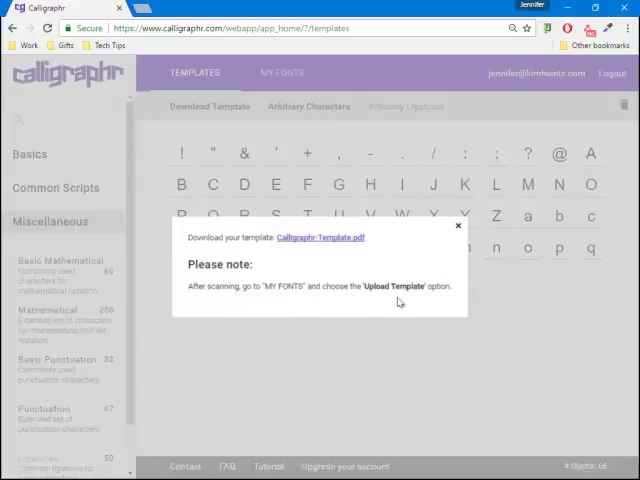
mouse_move(376, 312)
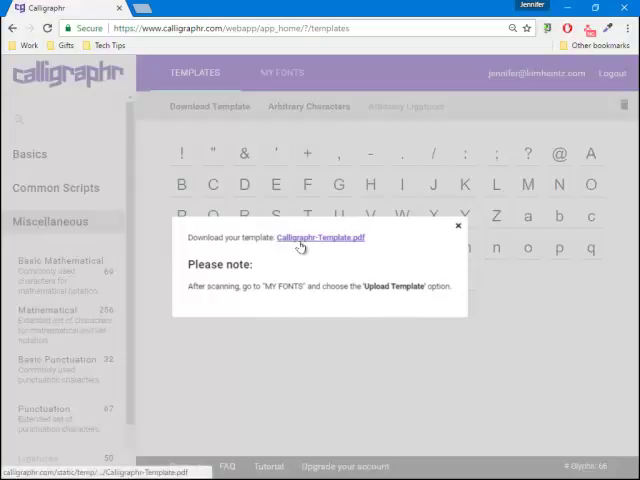
click(320, 236)
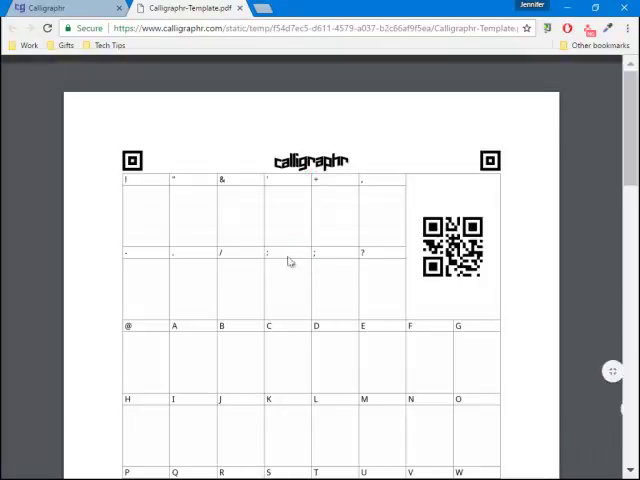
scroll(down, 3)
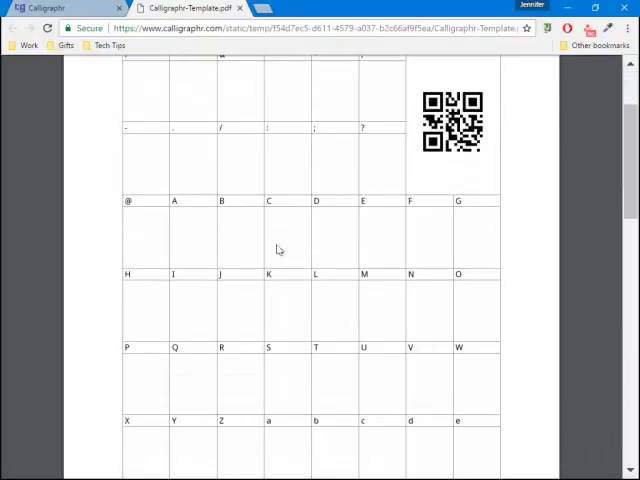
scroll(down, 3)
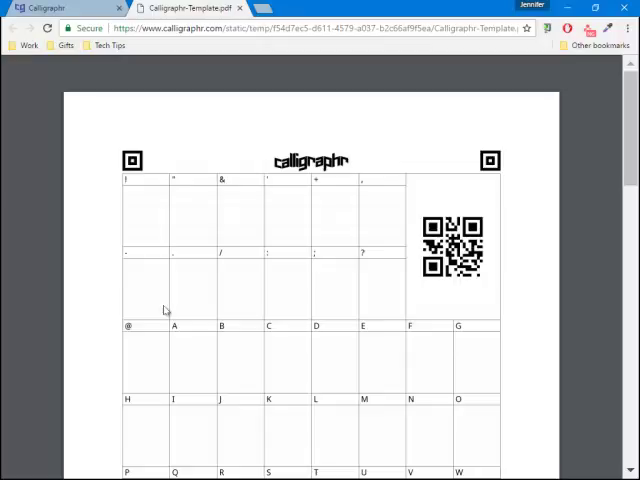
mouse_move(236, 294)
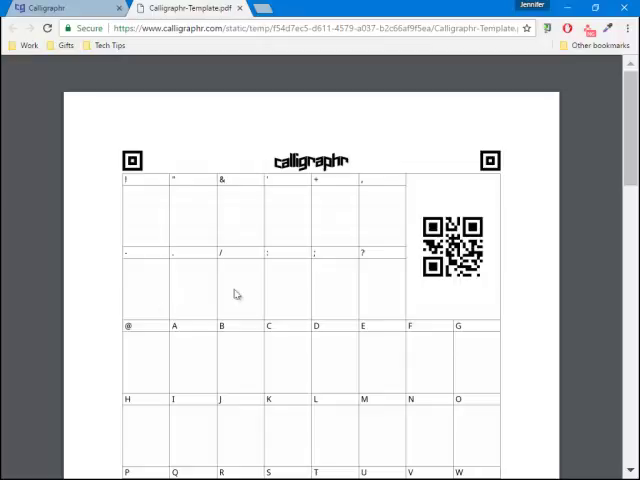
mouse_move(156, 228)
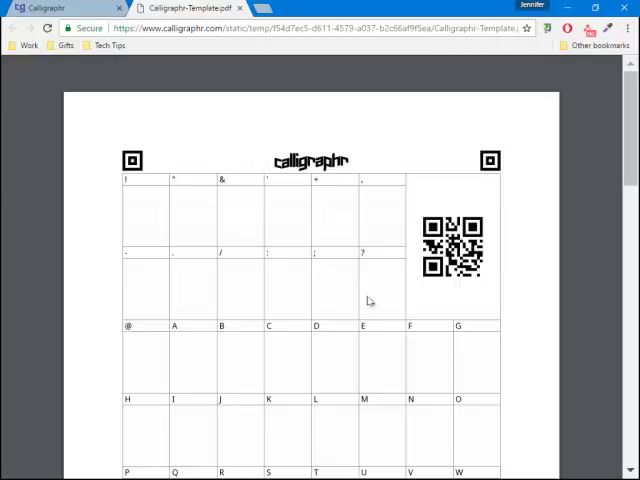
mouse_move(340, 380)
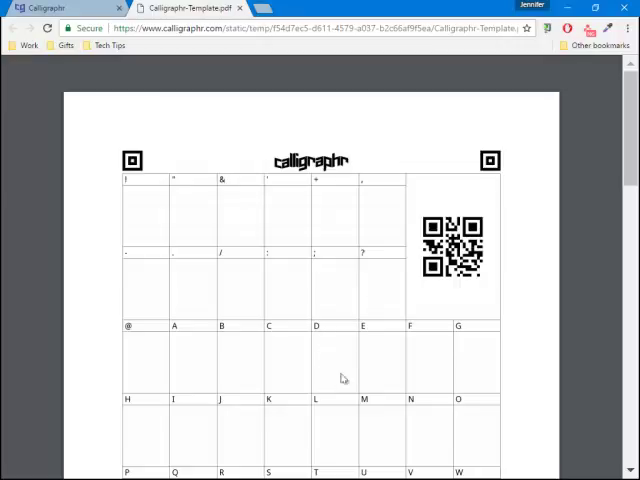
mouse_move(382, 428)
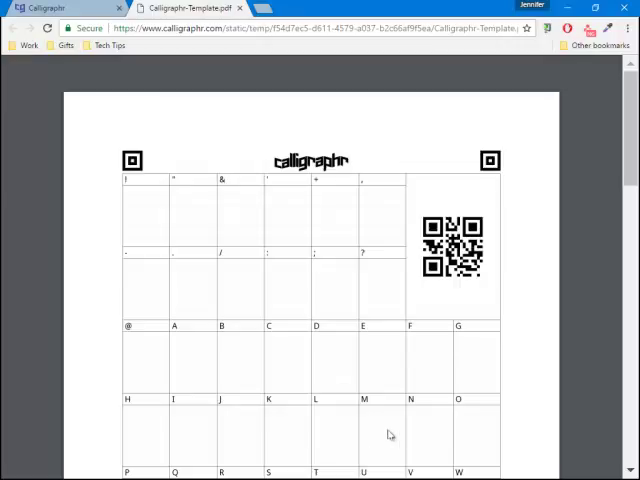
mouse_move(456, 280)
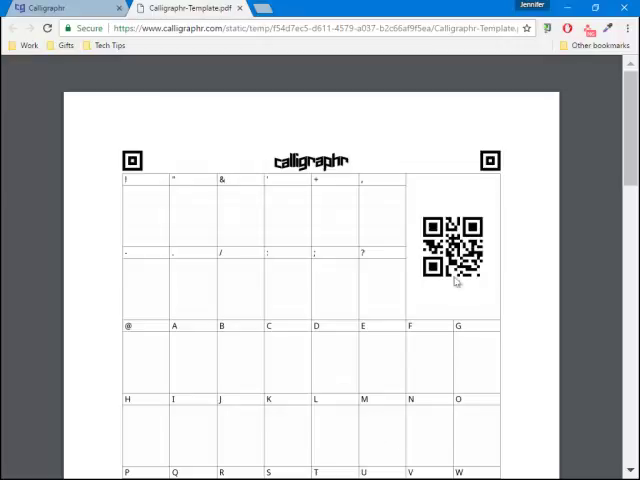
mouse_move(364, 344)
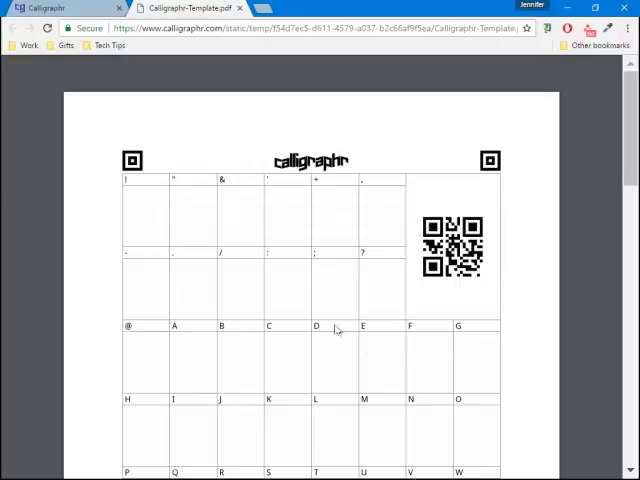
mouse_move(292, 312)
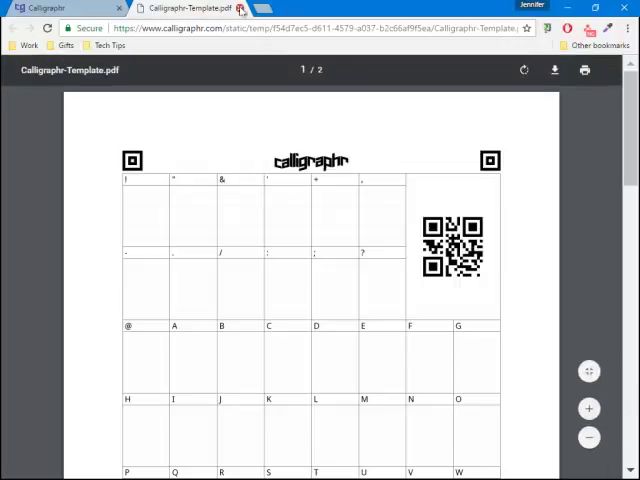
- Return to Calligraphr's My Fonts section and start uploading a filled-in template
click(40, 8)
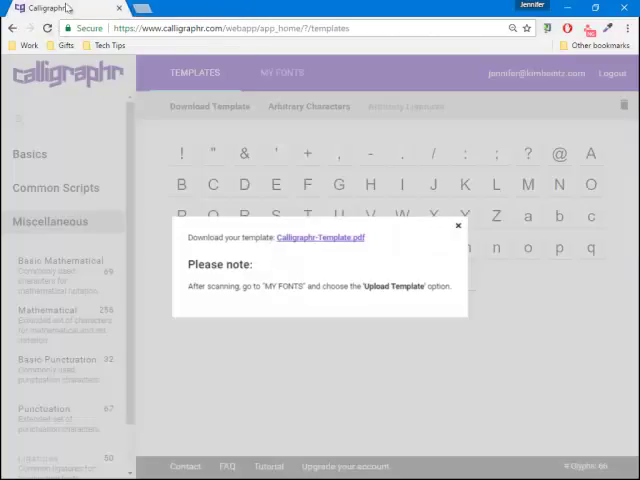
mouse_move(438, 224)
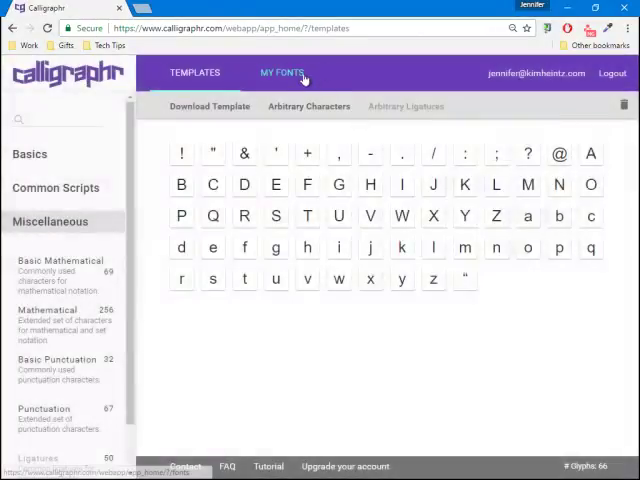
click(280, 72)
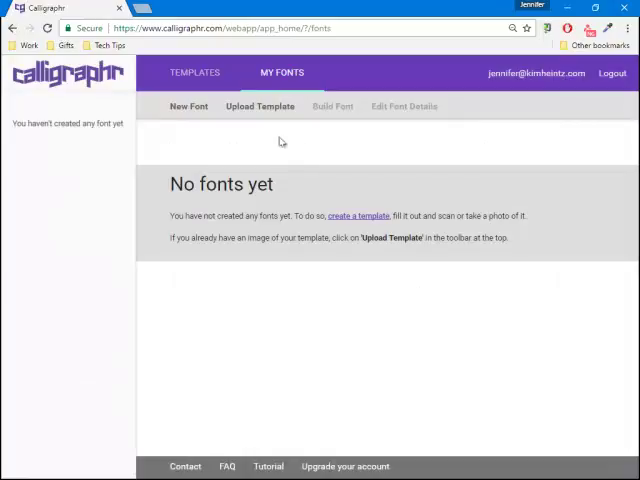
mouse_move(272, 134)
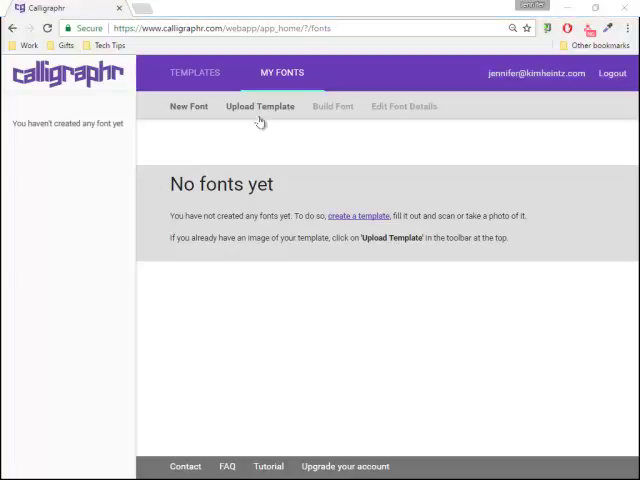
click(260, 106)
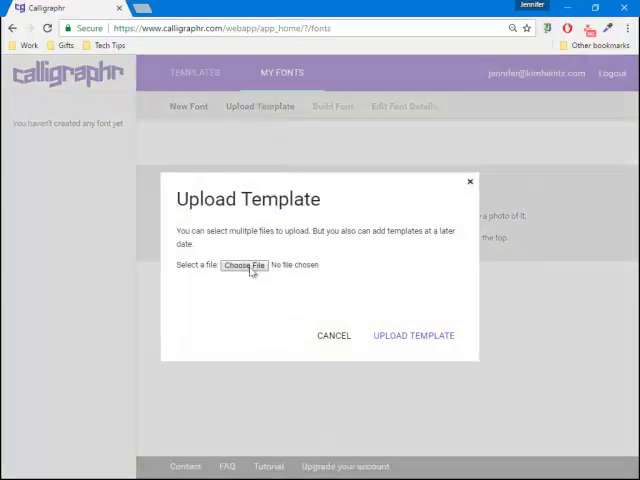
- Choose the scanned image Scan_20170324.png from the Desktop as the template file
click(244, 264)
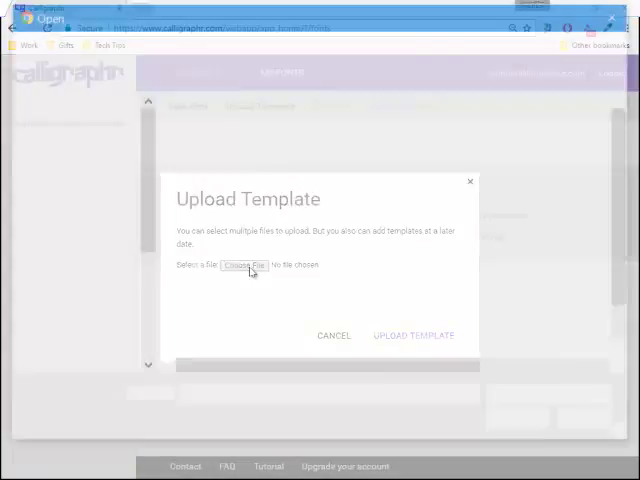
click(244, 264)
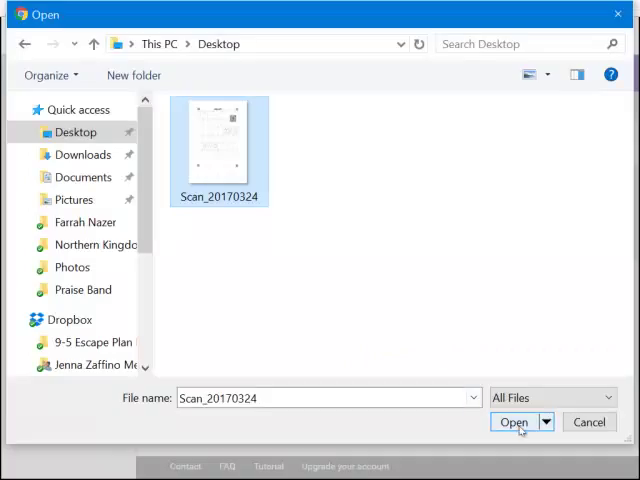
click(516, 424)
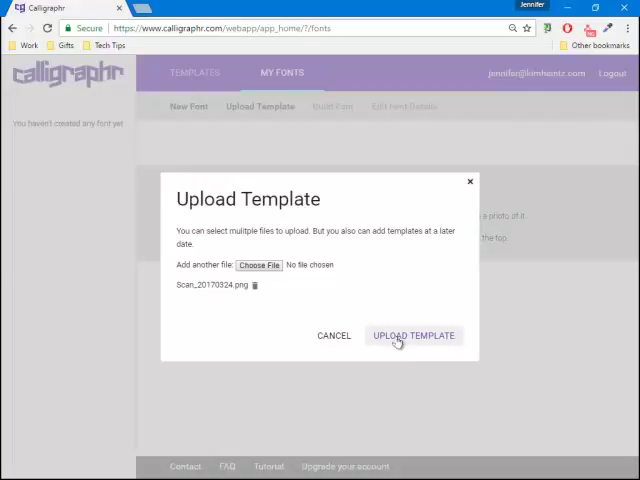
- Upload the scan for recognition and add its 12 handwritten glyphs to MyFont
click(412, 336)
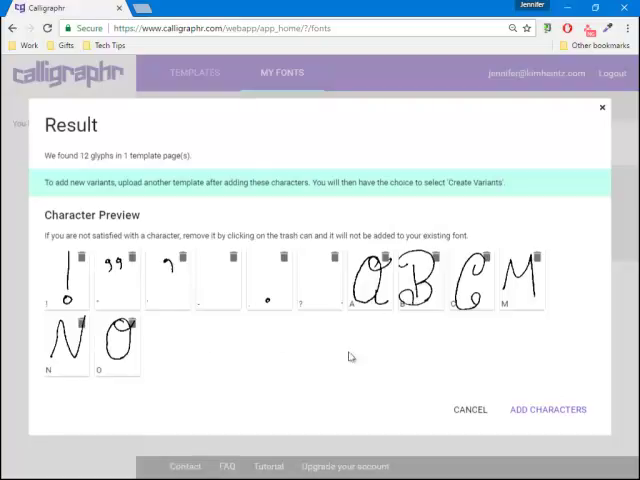
mouse_move(228, 372)
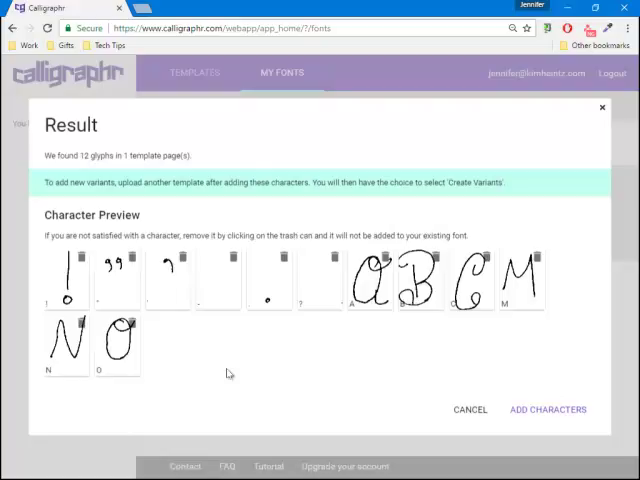
mouse_move(228, 236)
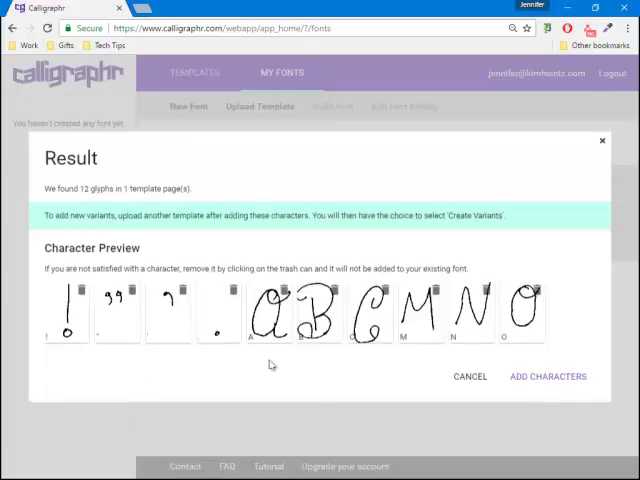
click(548, 376)
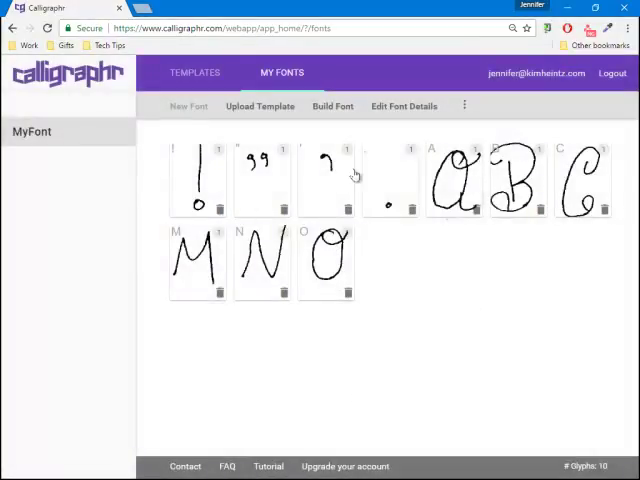
mouse_move(424, 296)
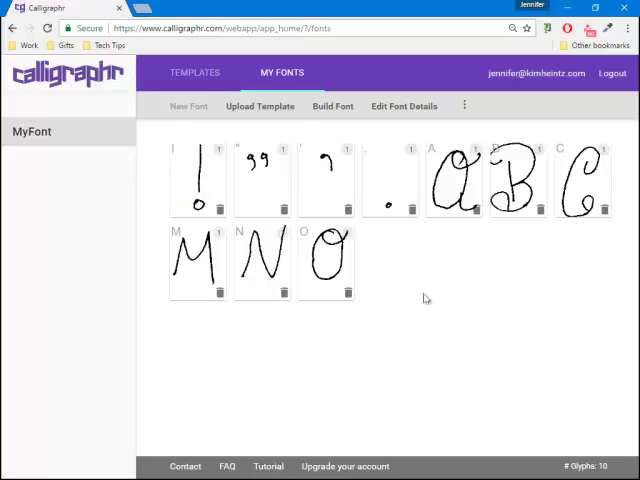
- Build the font with the name MyFont, producing TTF and OTF files
click(332, 106)
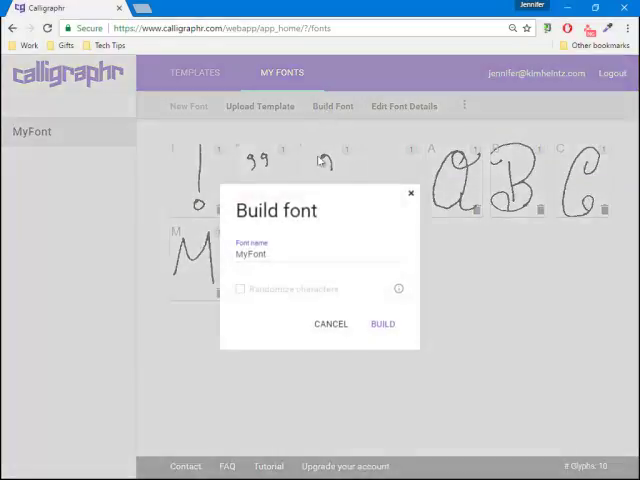
click(290, 254)
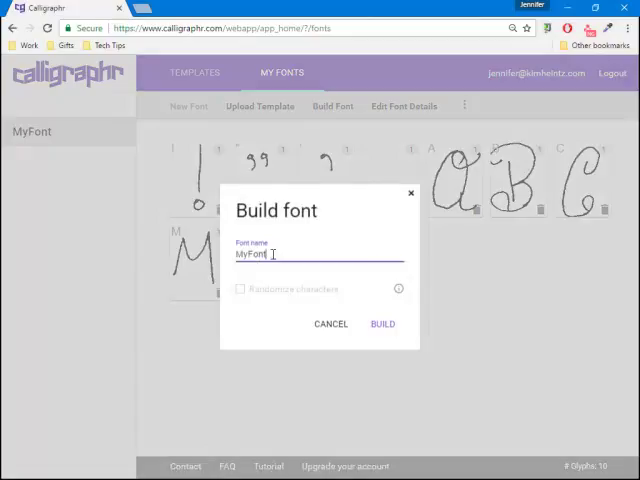
mouse_move(280, 268)
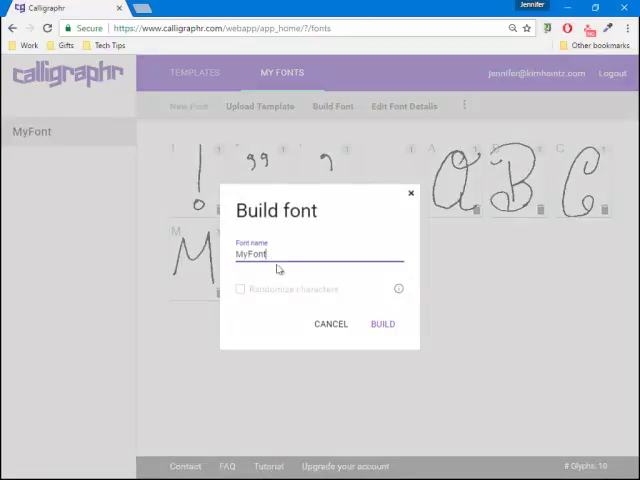
click(382, 324)
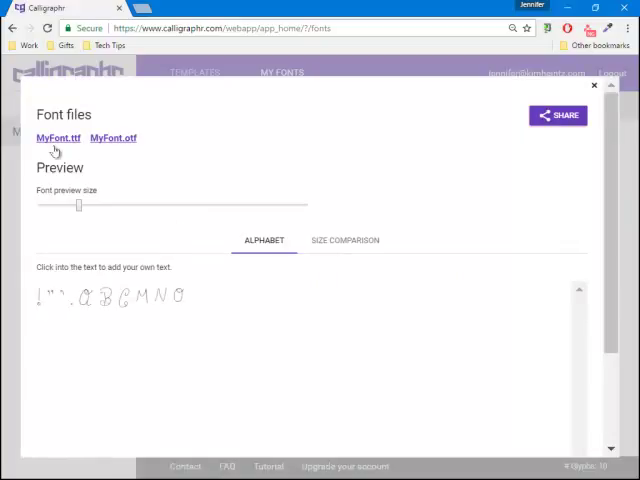
mouse_move(116, 146)
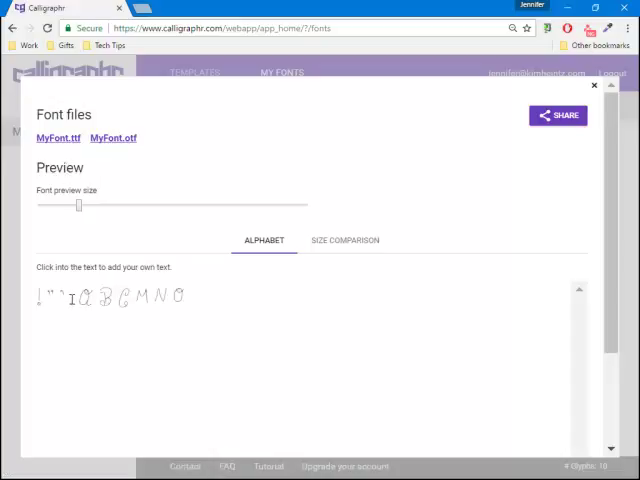
- Enlarge the alphabet preview and compare MyFont's character sizes against standard fonts
drag(80, 204, 84, 204)
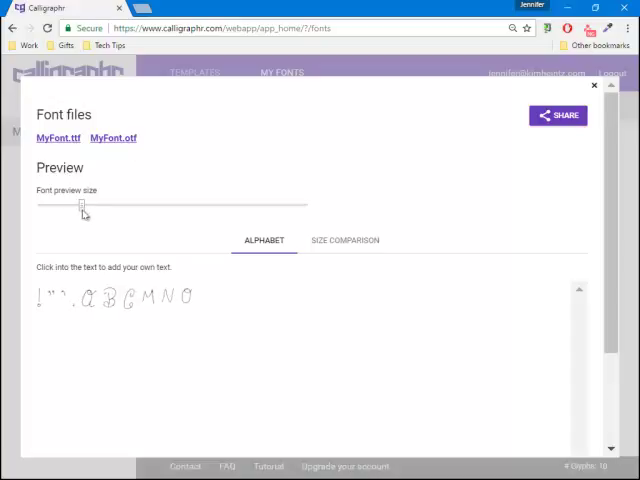
drag(82, 204, 96, 204)
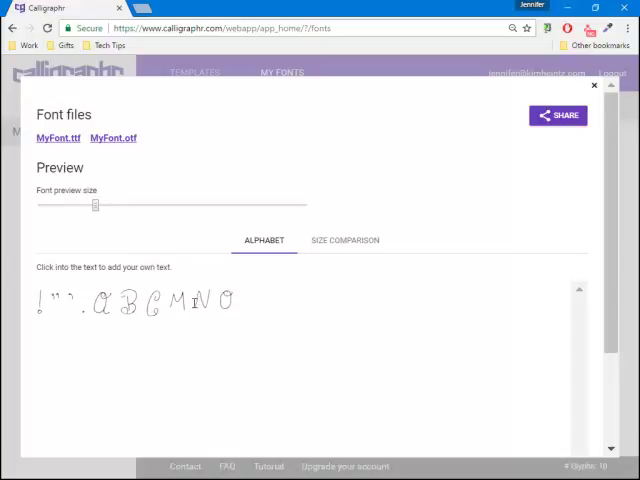
mouse_move(350, 244)
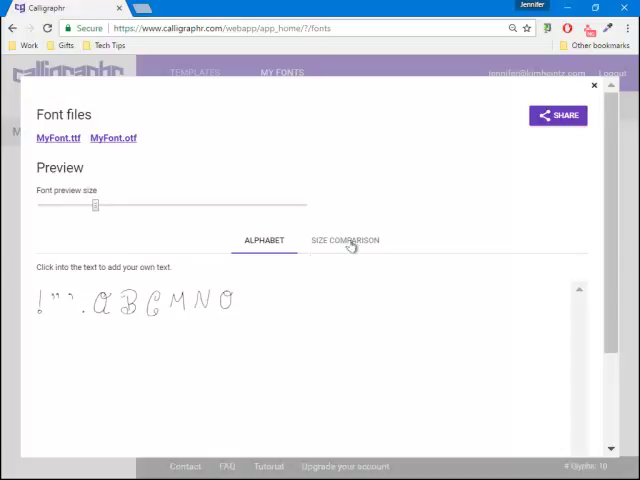
click(344, 240)
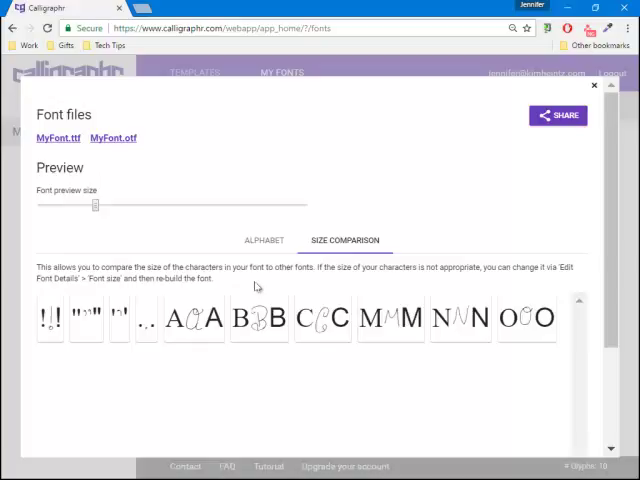
mouse_move(476, 284)
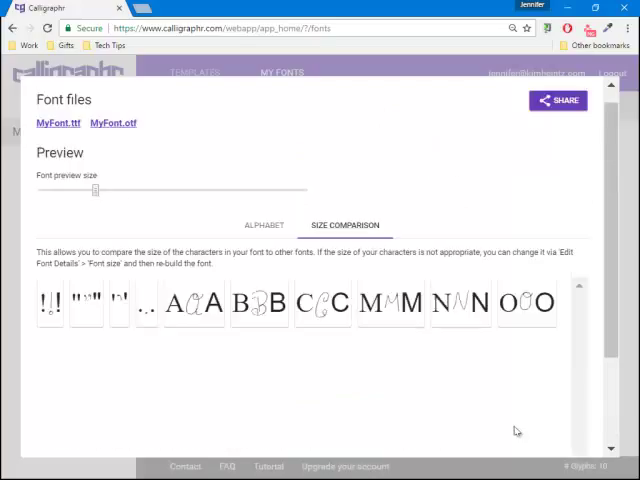
- Review the size comparison list, then close the built-font preview
scroll(down, 3)
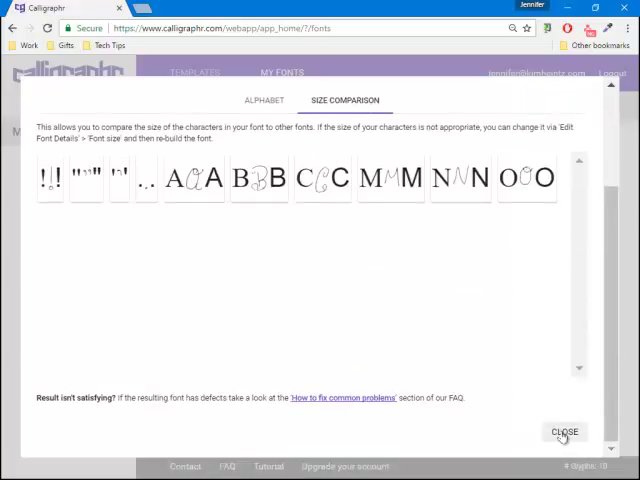
click(568, 432)
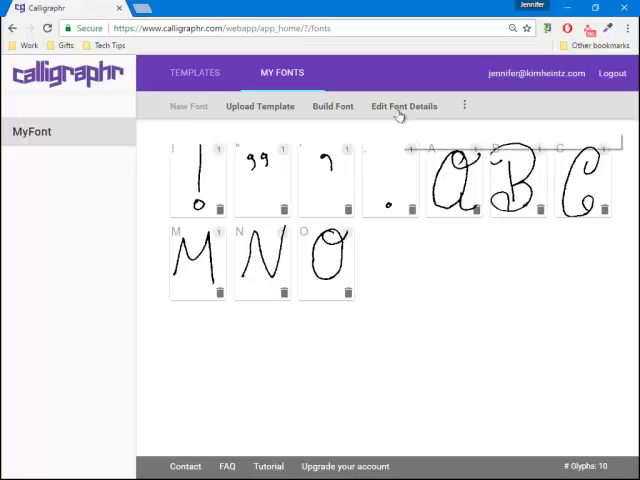
click(404, 106)
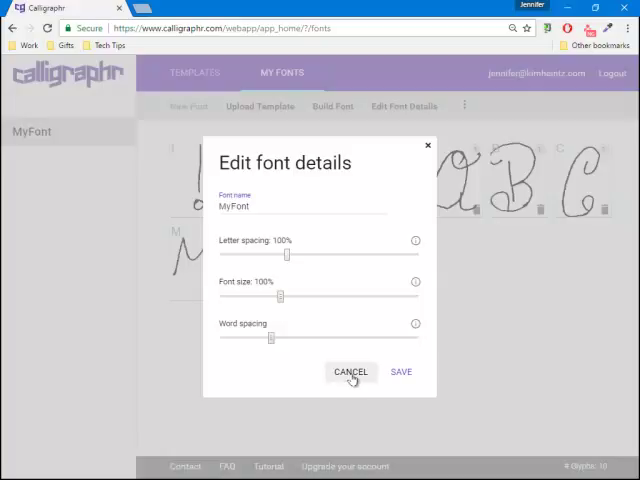
click(352, 372)
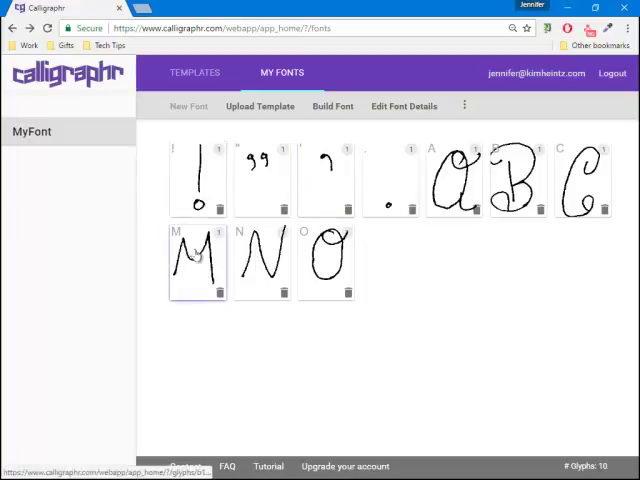
click(196, 264)
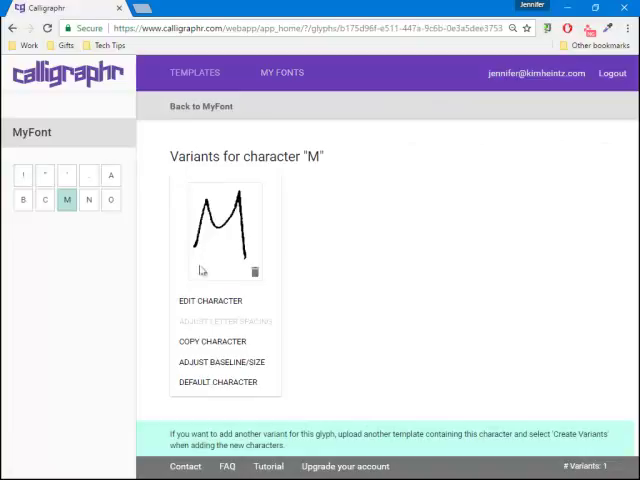
- Inspect the M glyph in the drawing editor and cancel without making edits
click(210, 300)
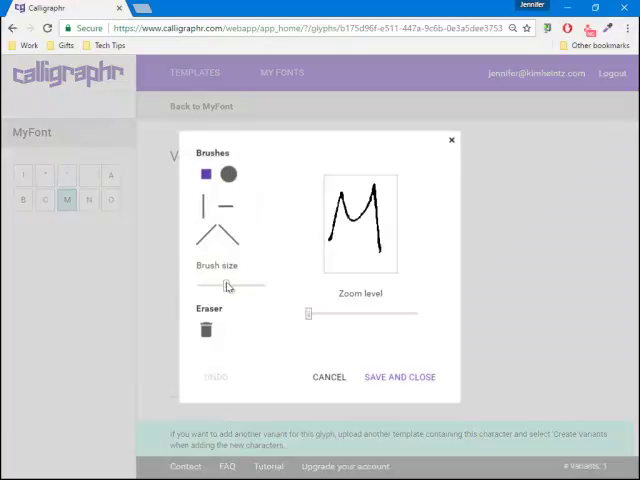
drag(228, 286, 208, 288)
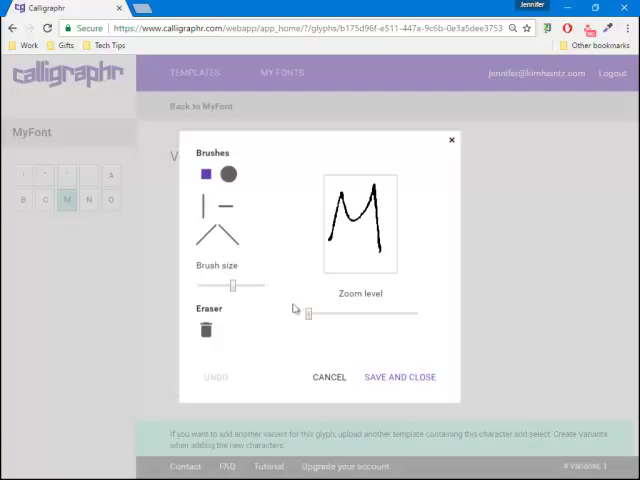
click(398, 376)
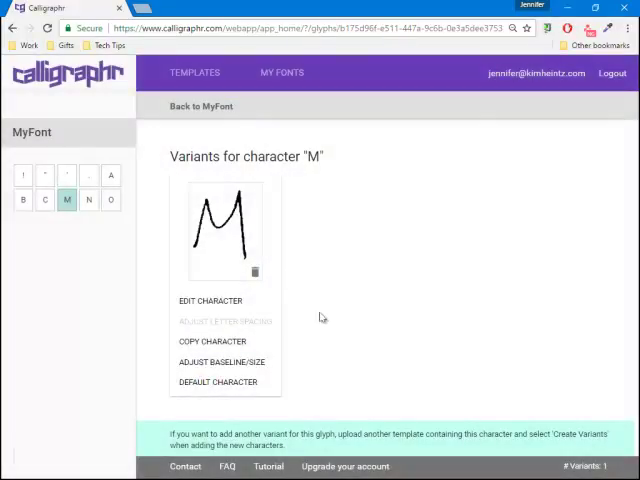
mouse_move(376, 246)
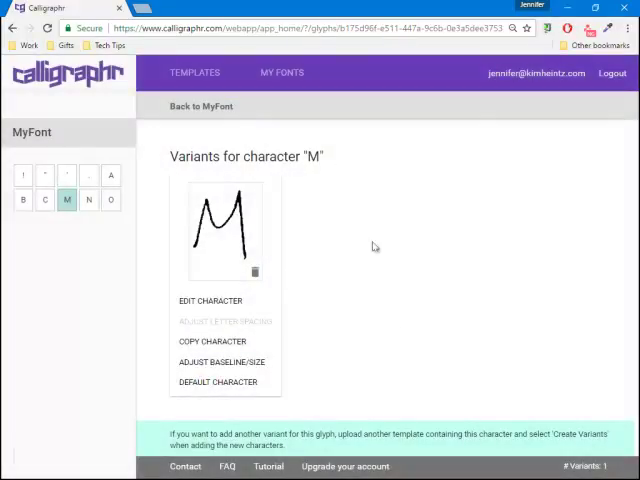
- Check M's Adjust Baseline/Size dialog, cancel it, and return to the MyFont overview
click(212, 362)
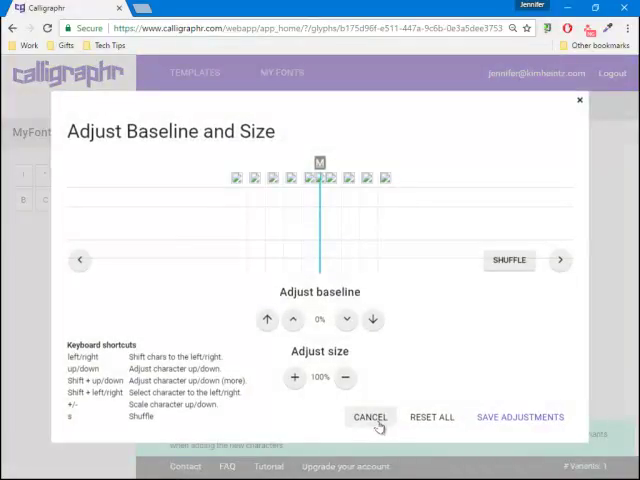
click(372, 416)
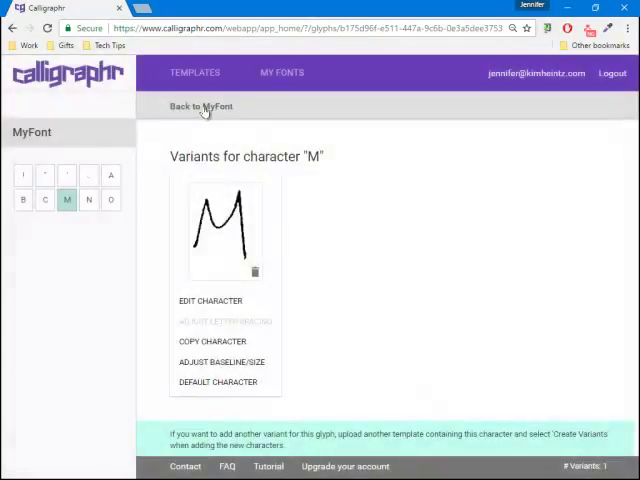
click(200, 108)
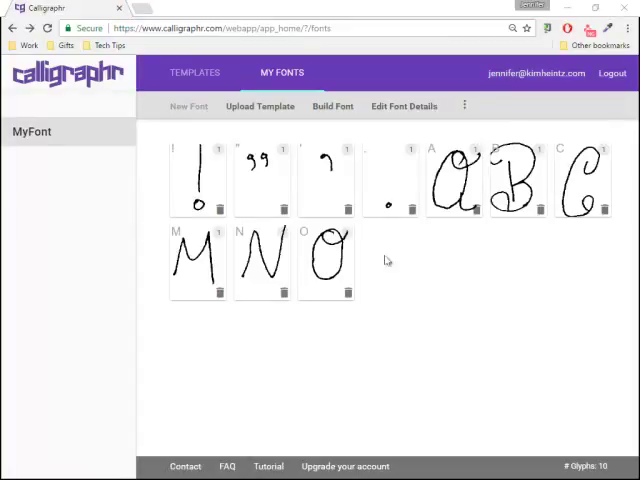
mouse_move(332, 106)
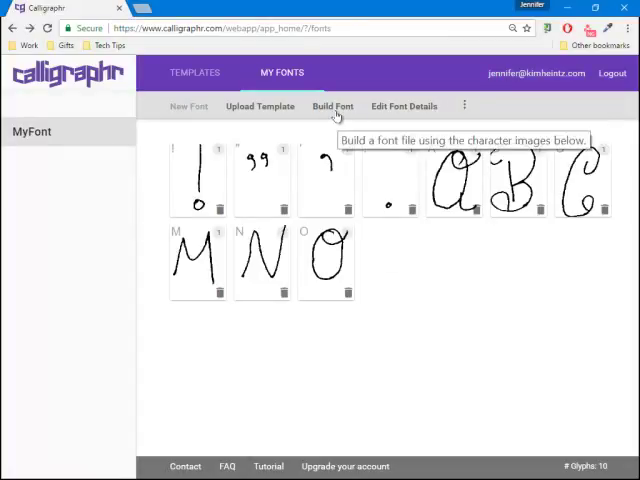
- Build MyFont from its glyphs and start downloading the MyFont.ttf file
click(332, 106)
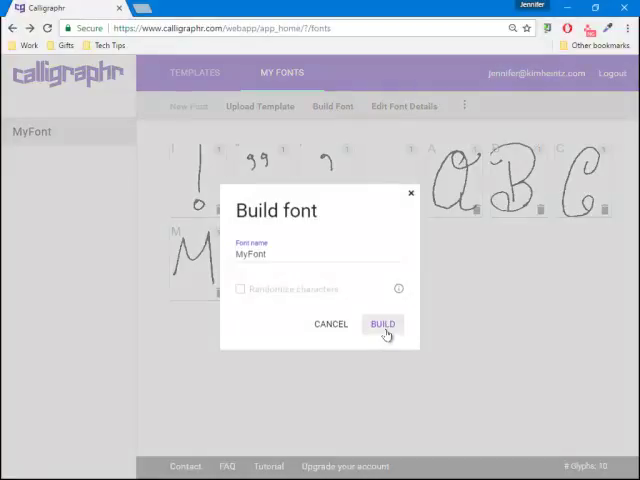
click(382, 324)
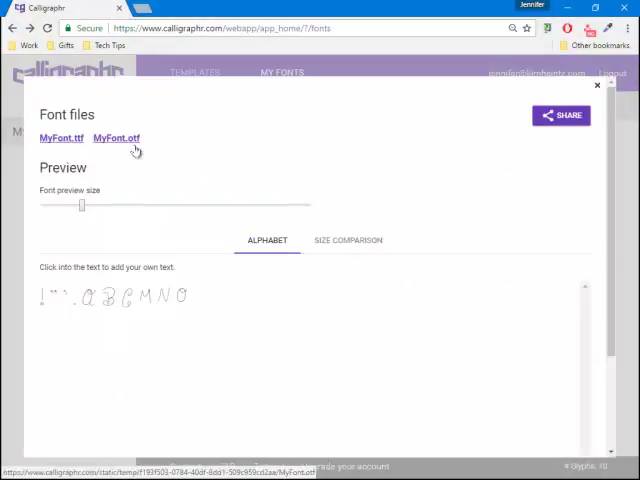
mouse_move(60, 138)
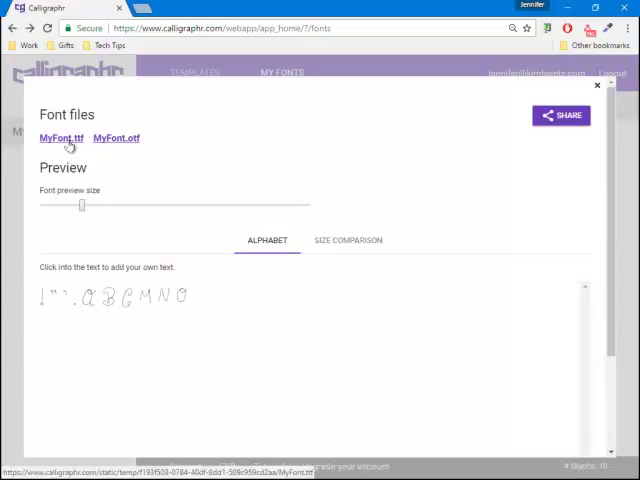
click(60, 138)
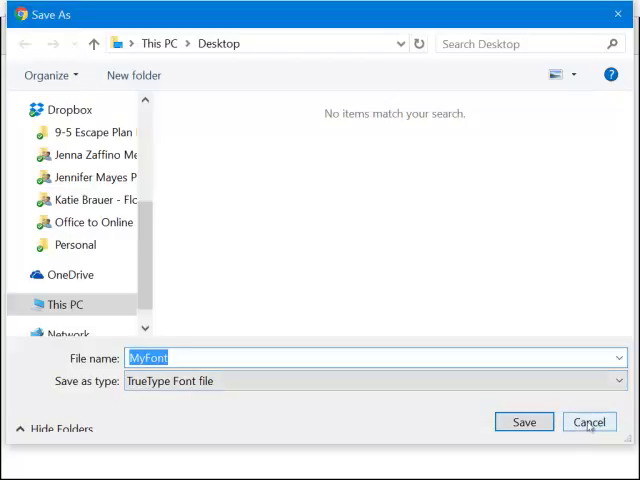
- Cancel saving the MyFont TrueType file in the Save As dialog
click(588, 420)
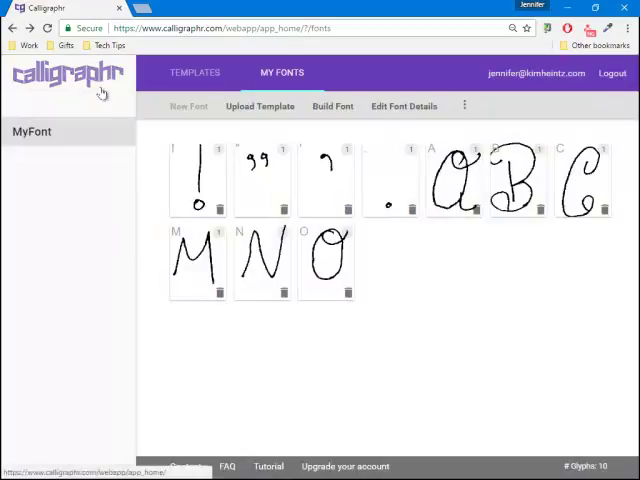
mouse_move(112, 208)
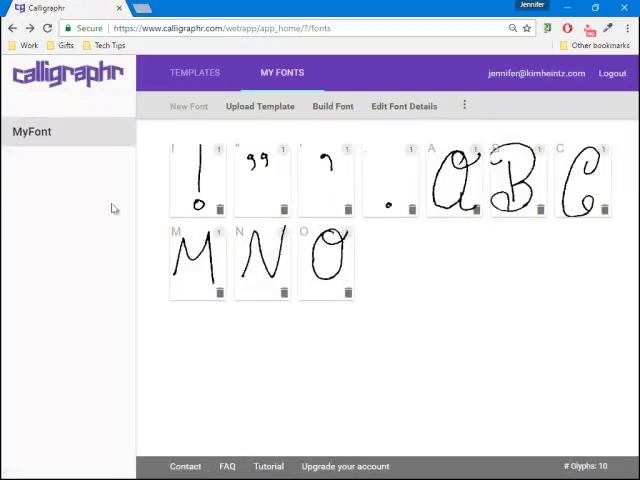